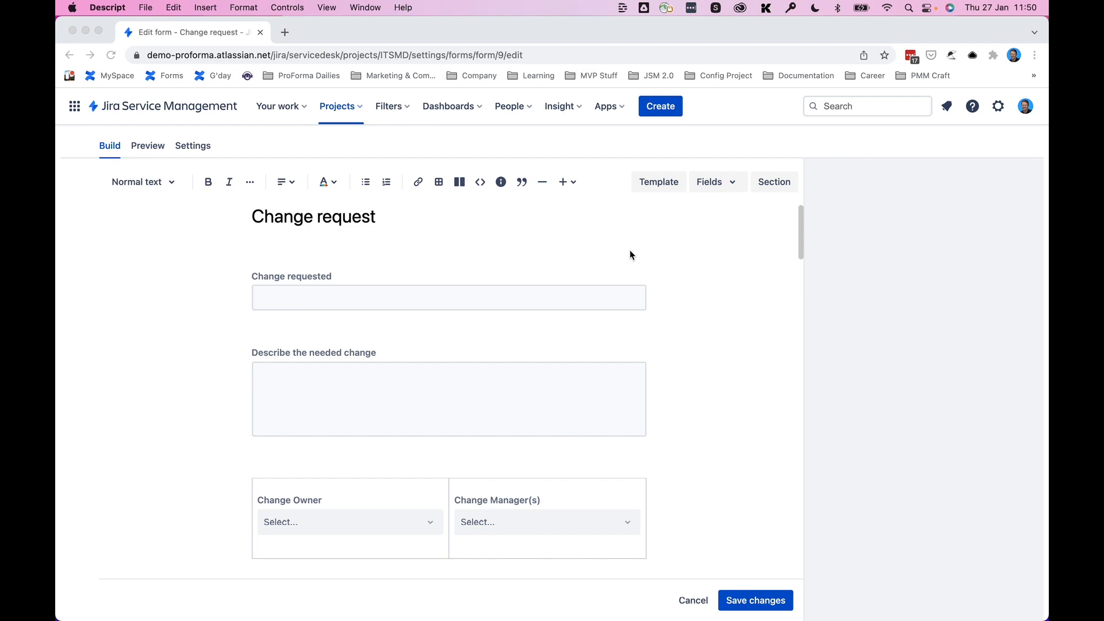
{"action": "mouse_move", "coordinate": [199, 156]}
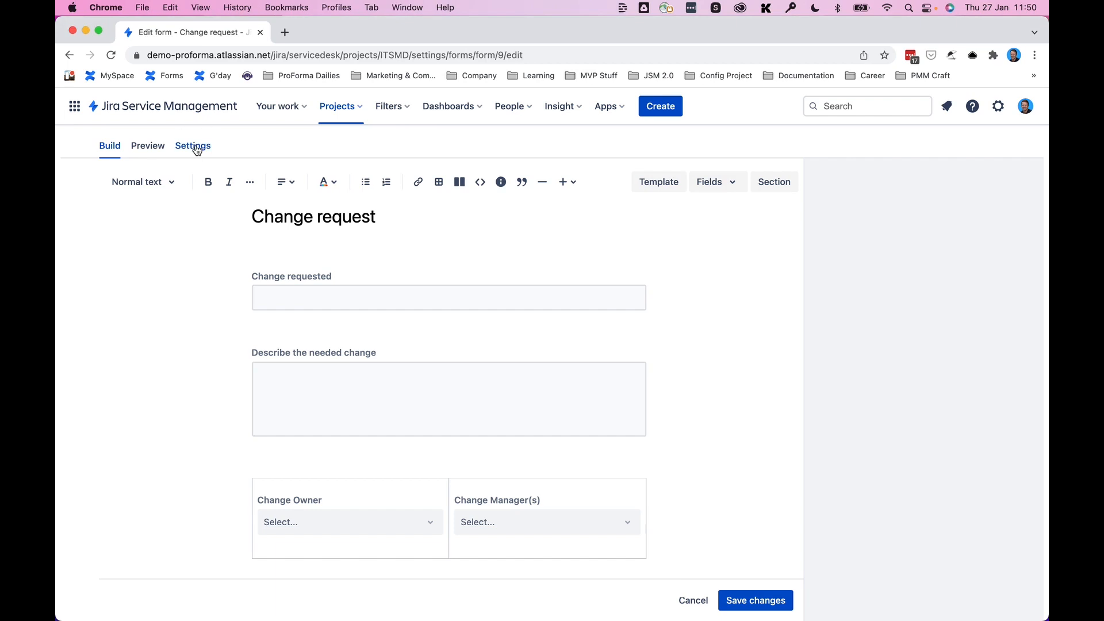
- Show the Change request form's settings with location, submission and language options
{"action": "left_click", "coordinate": [192, 146]}
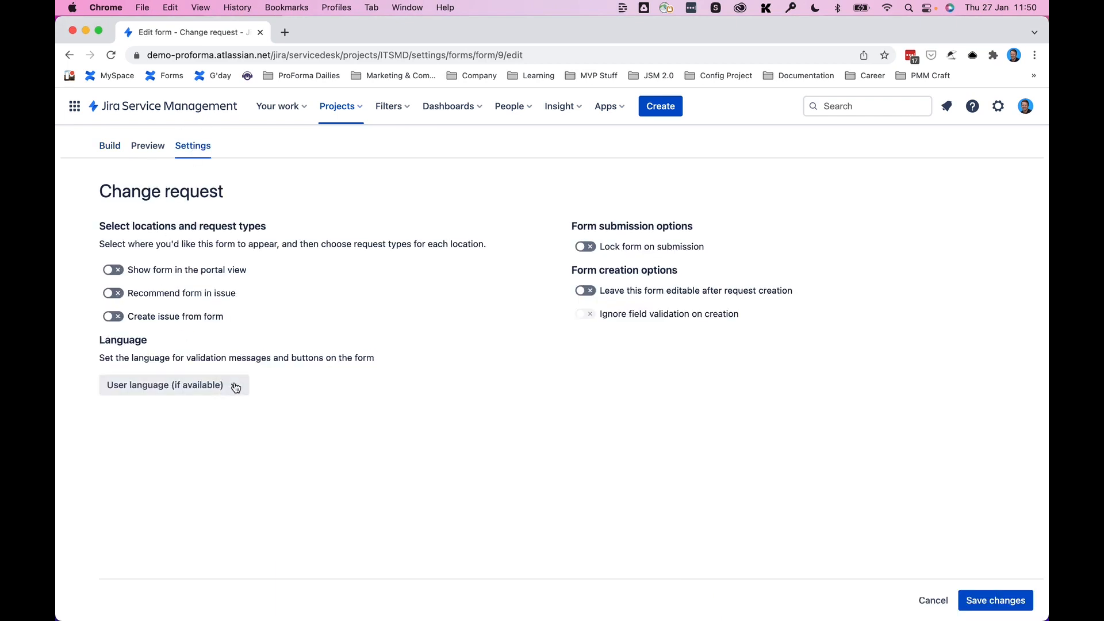
- Review the Language dropdown, leave it at User language, and return to the Build layout
{"action": "left_click", "coordinate": [165, 385]}
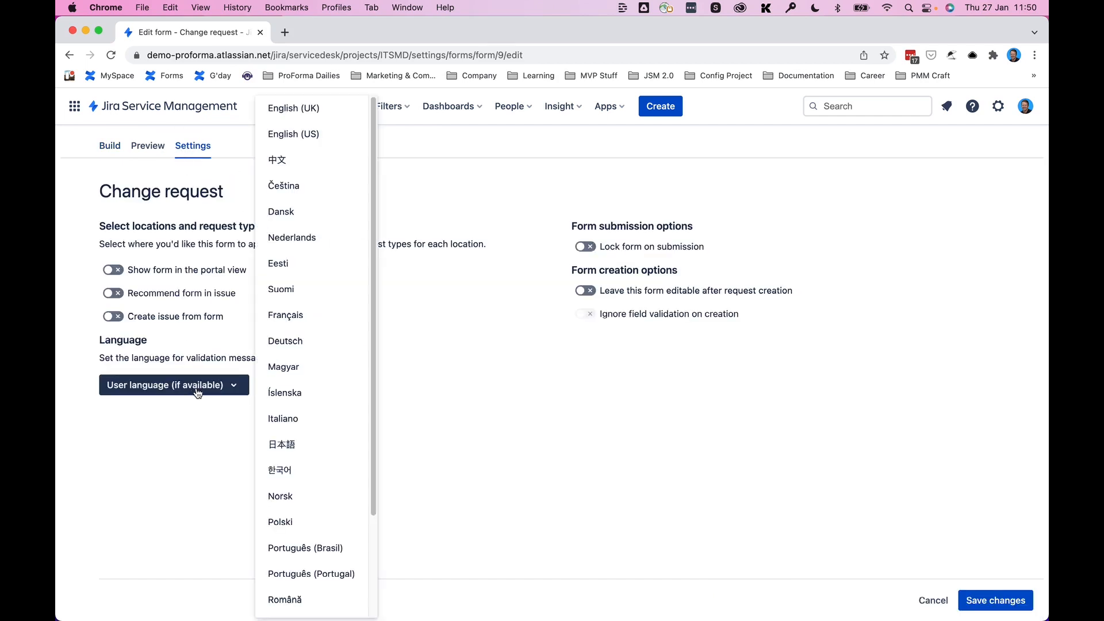
{"action": "left_click", "coordinate": [179, 469]}
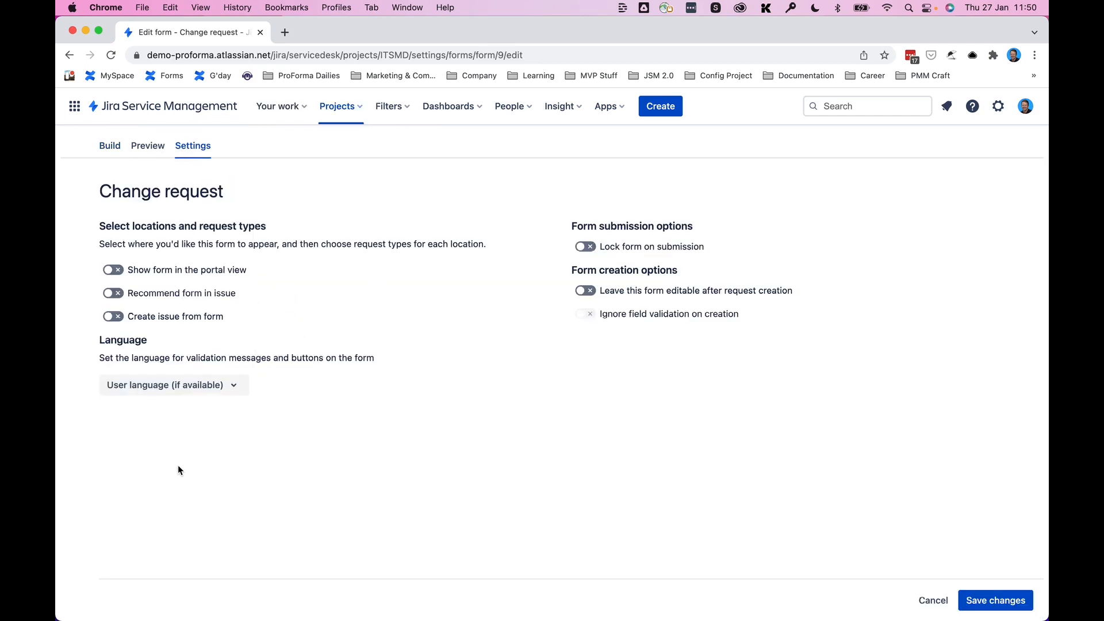
{"action": "left_click", "coordinate": [111, 146]}
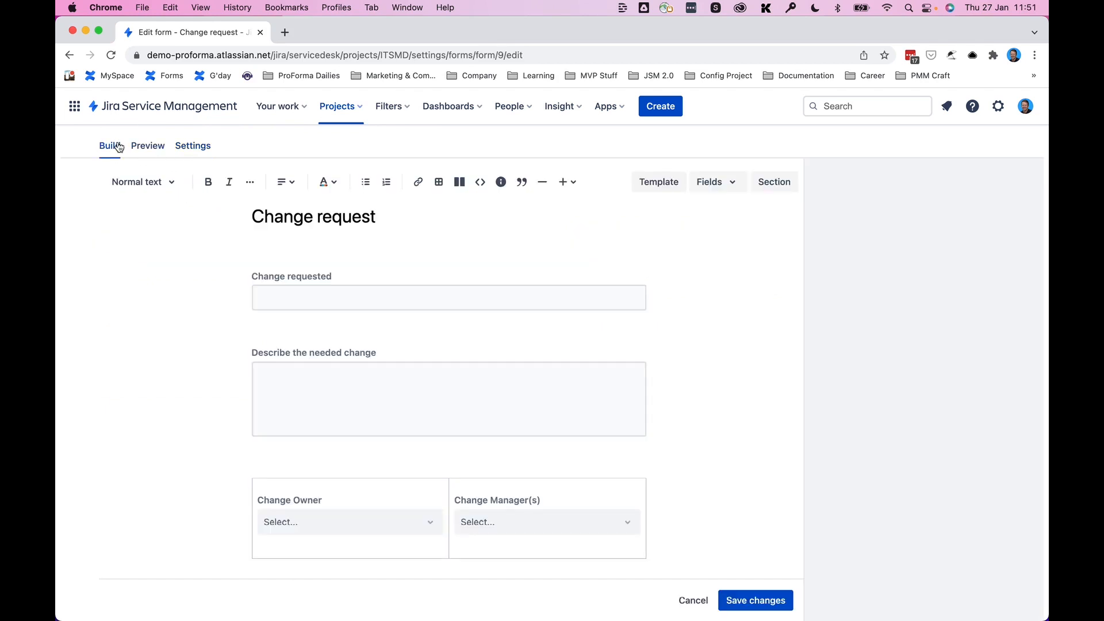